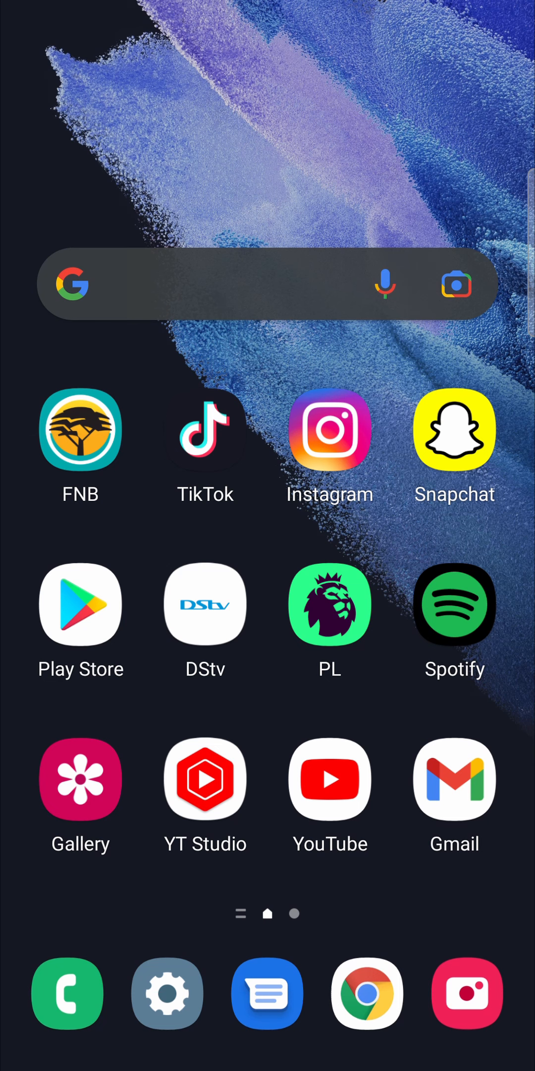
Install the Blogger app by Google LLC from a Play Store search for 'blog'
{"action": "left_click", "coordinate": [367, 993]}
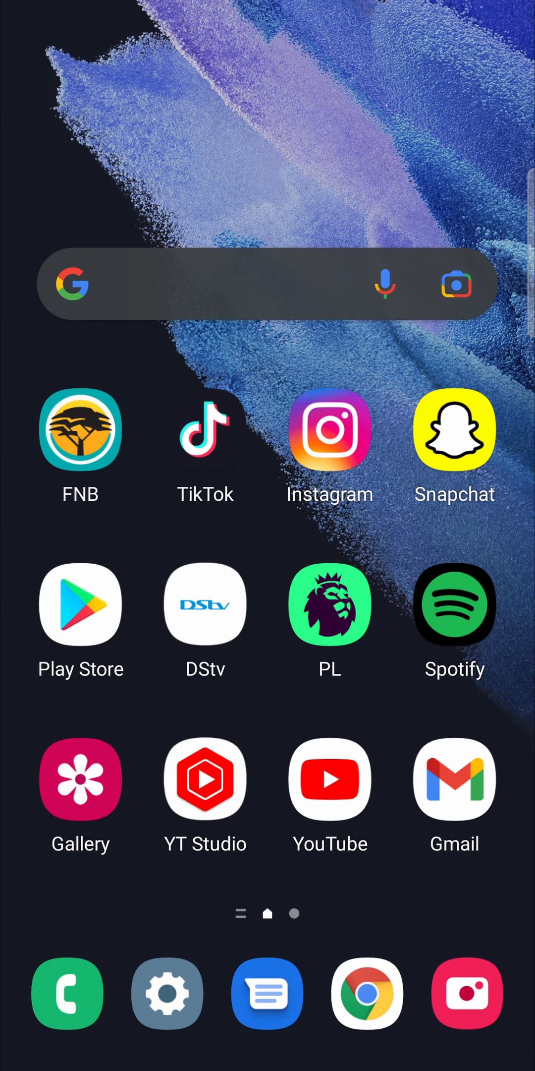
{"action": "left_click", "coordinate": [80, 604]}
{"action": "type", "text": "blog"}
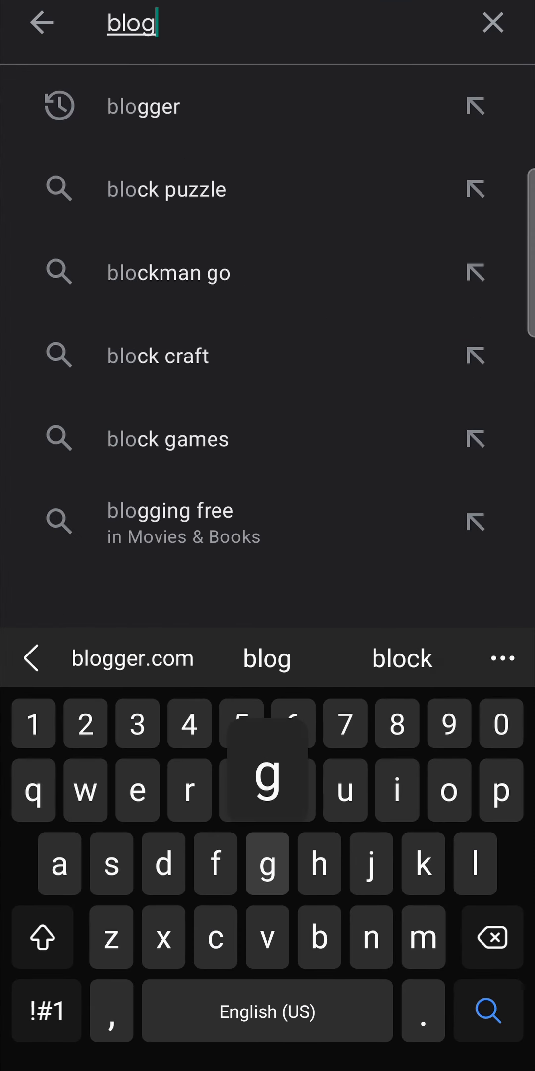
{"action": "left_click", "coordinate": [143, 107]}
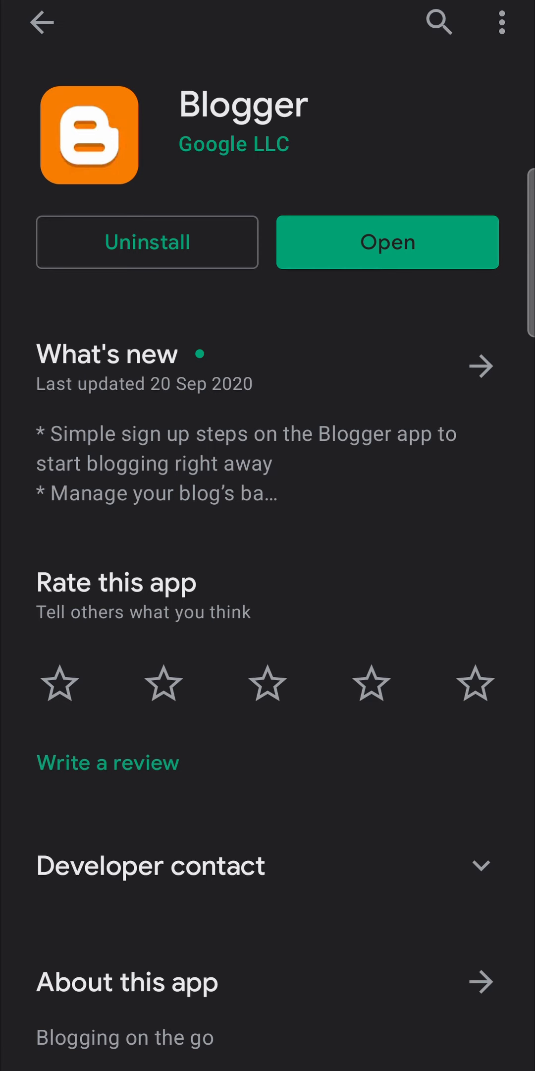
Launch Blogger, sign in with the Google account, and reach 'Welcome to Blogger'
{"action": "left_click", "coordinate": [387, 242]}
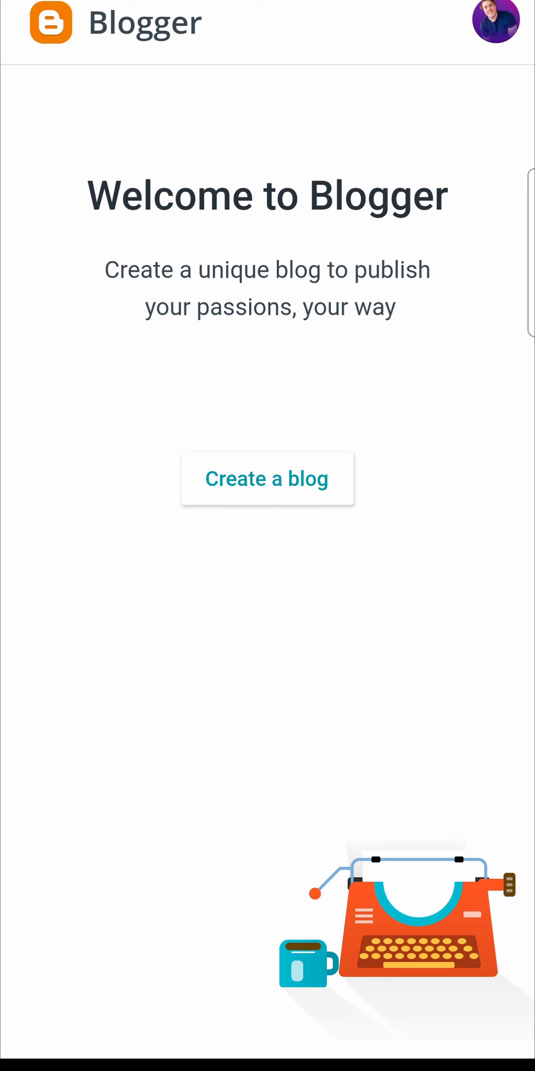
{"action": "left_click", "coordinate": [267, 478]}
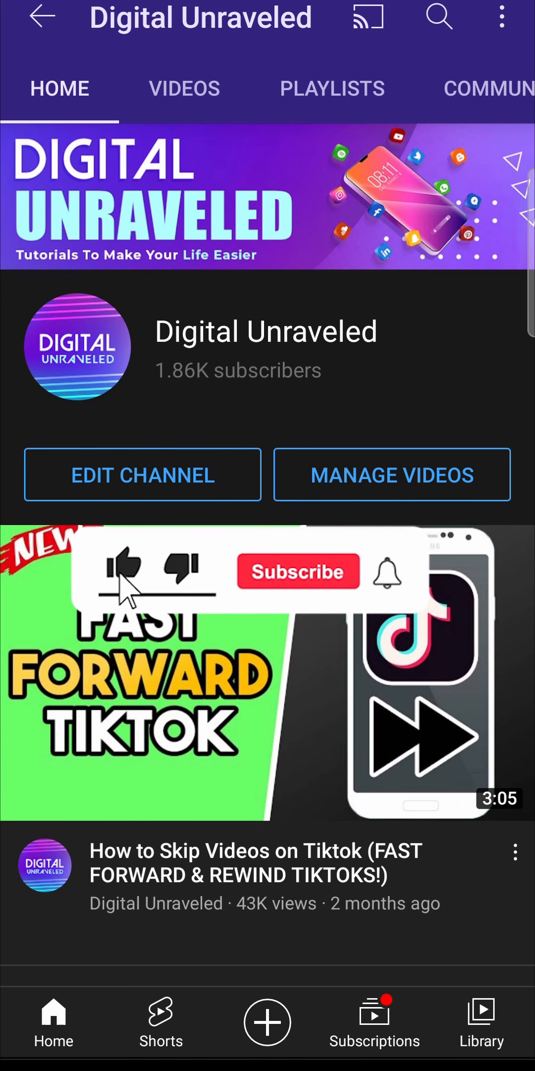
{"action": "left_click", "coordinate": [297, 571]}
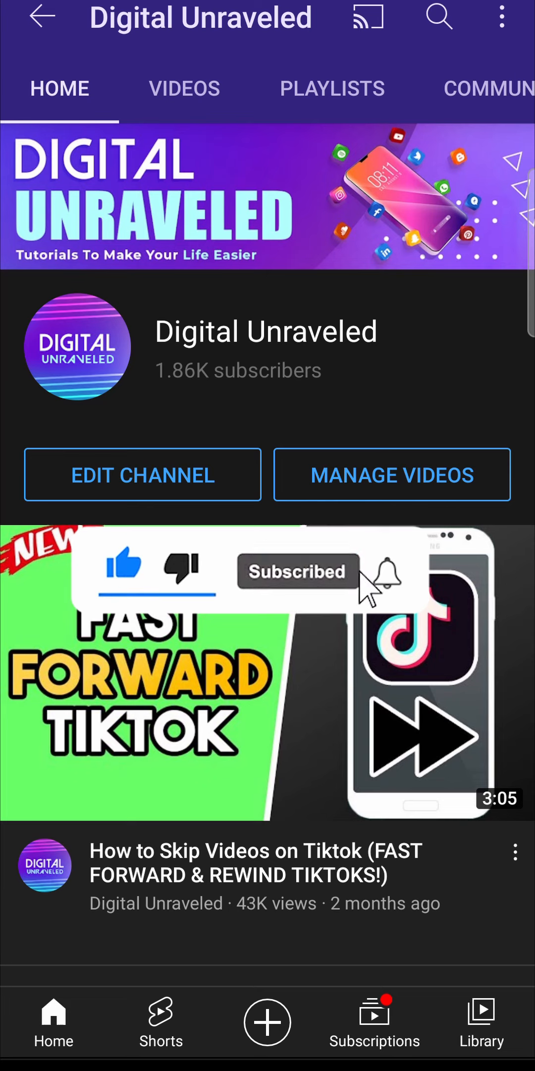